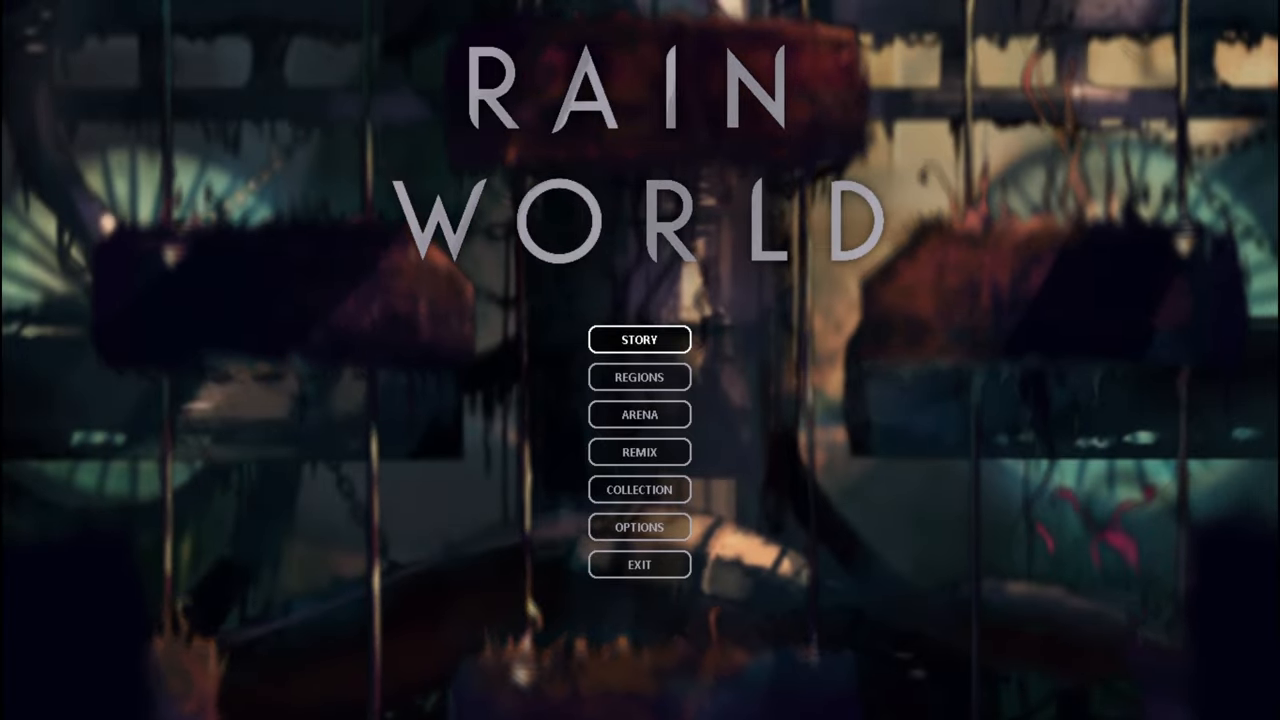
Enter Story mode to reach the save slot screen showing Industrial Complex, Cycle 77
{"action": "left_click", "coordinate": [639, 339]}
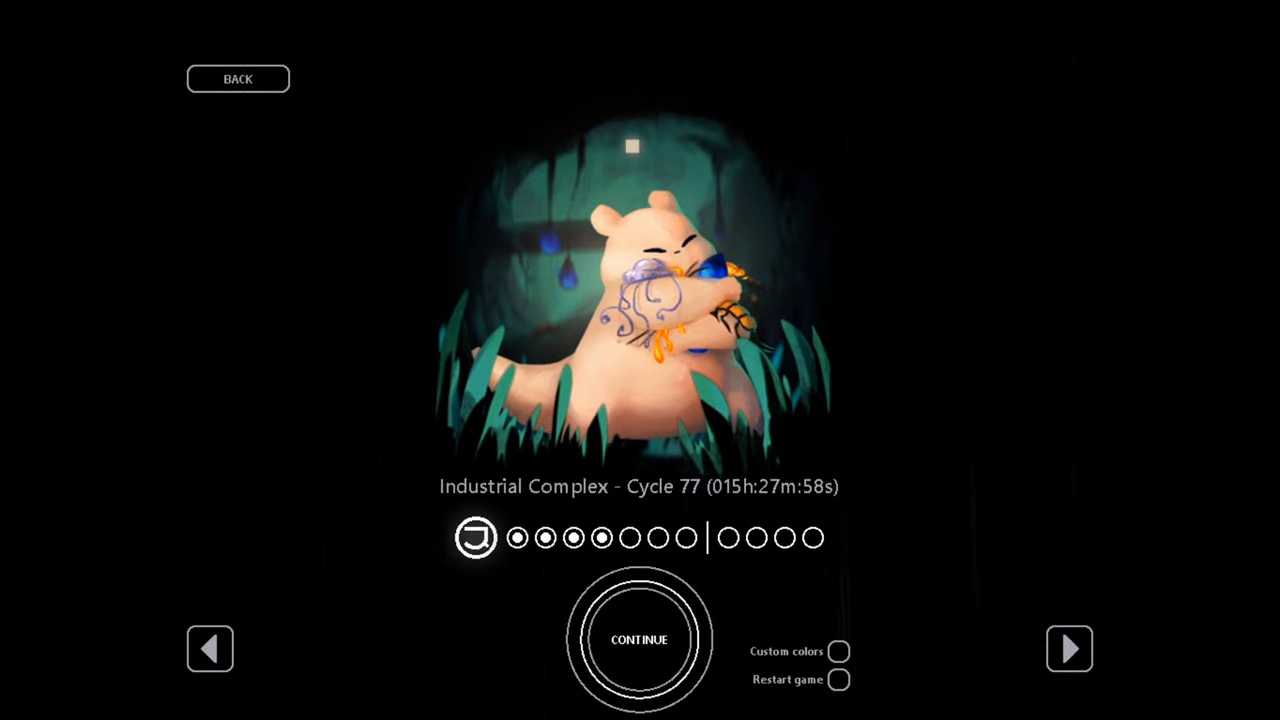
Continue the Industrial Complex save, head left through the chamber and climb the tall pole
{"action": "left_click", "coordinate": [639, 640]}
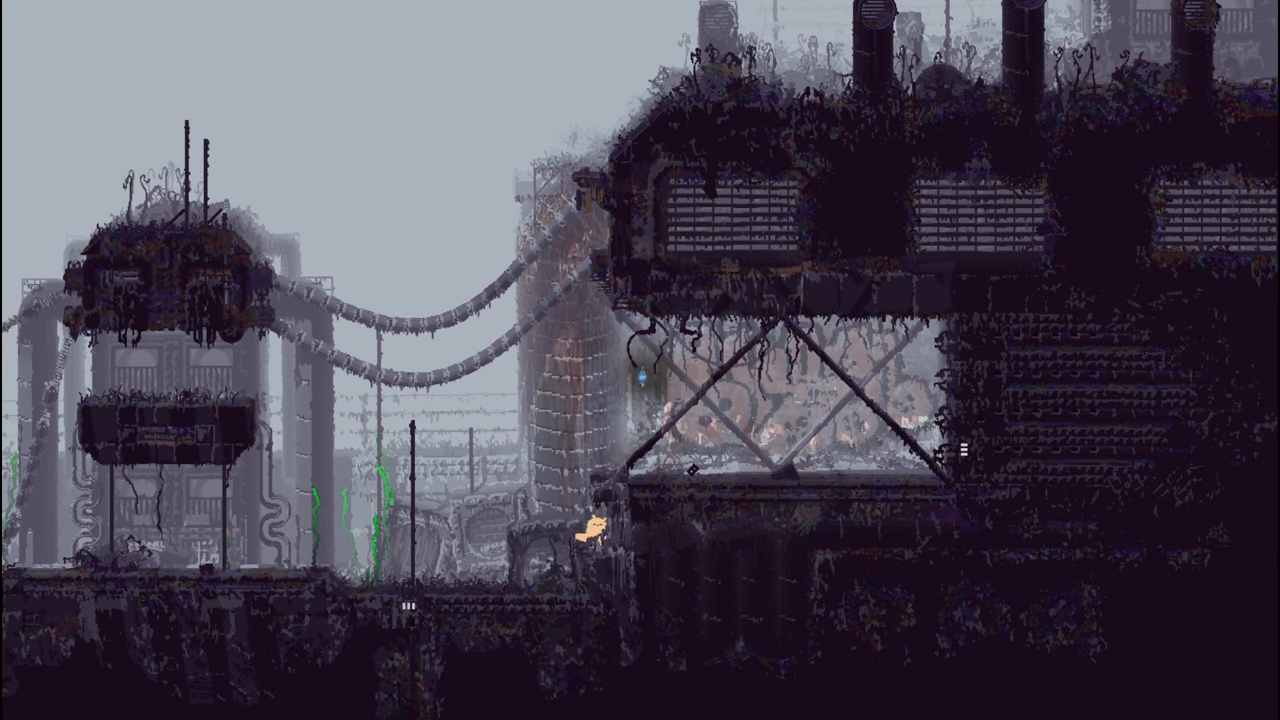
{"action": "key", "text": "Left"}
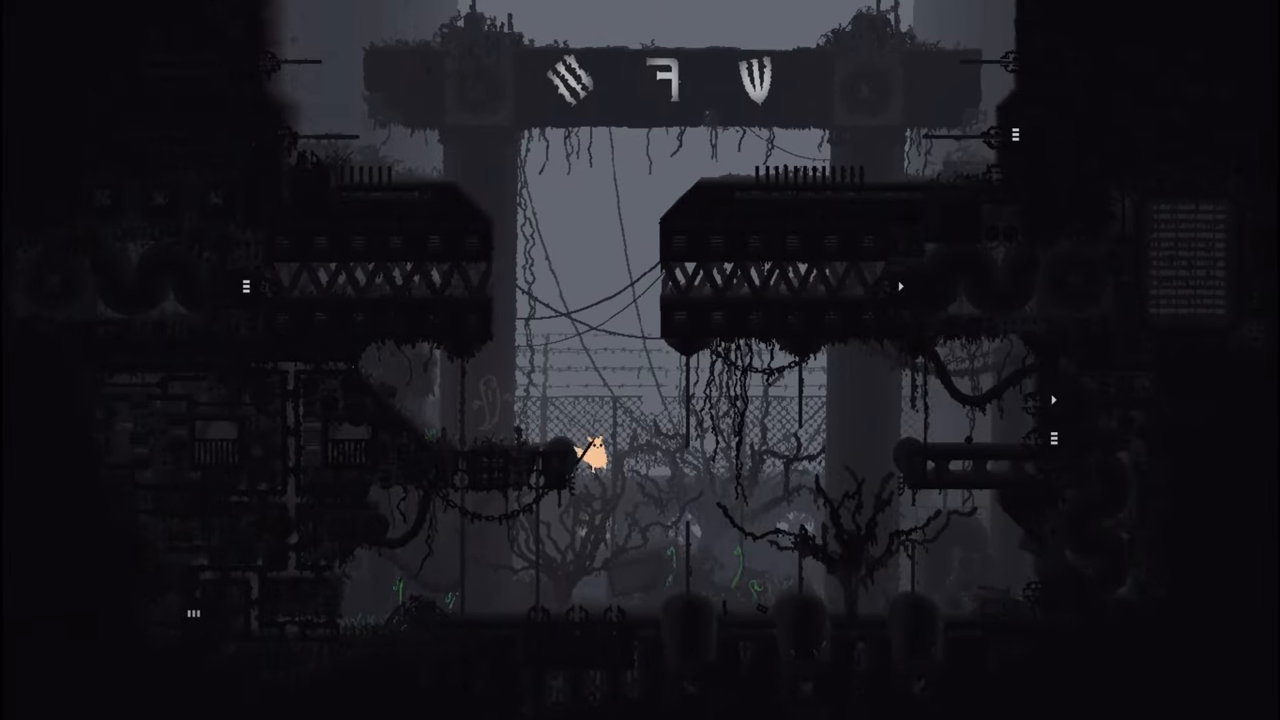
{"action": "key", "text": "Left"}
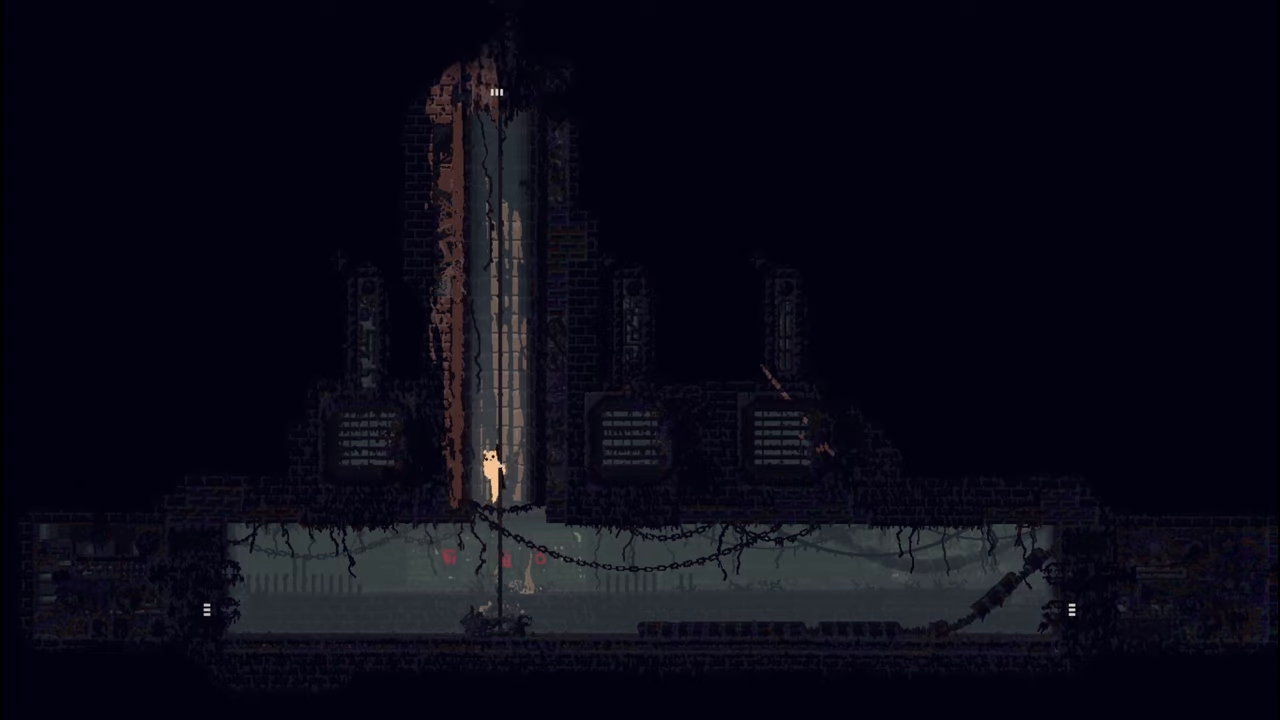
{"action": "key", "text": "up"}
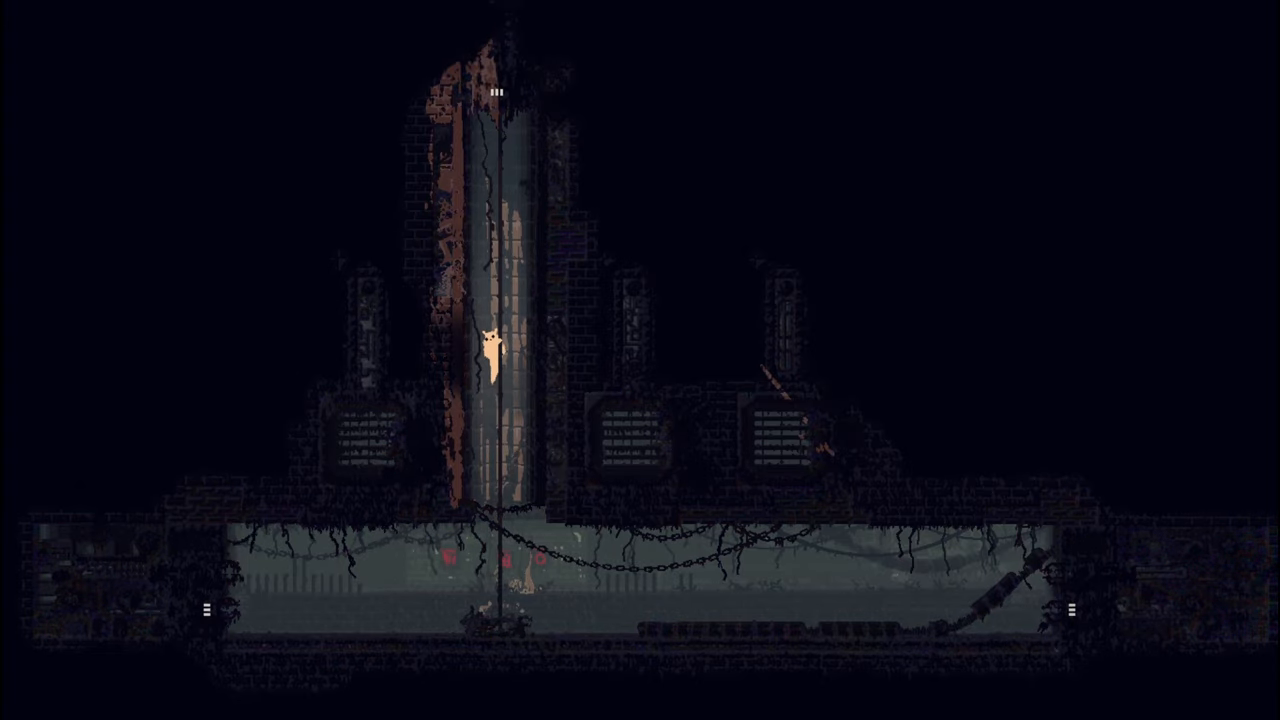
{"action": "key", "text": "up"}
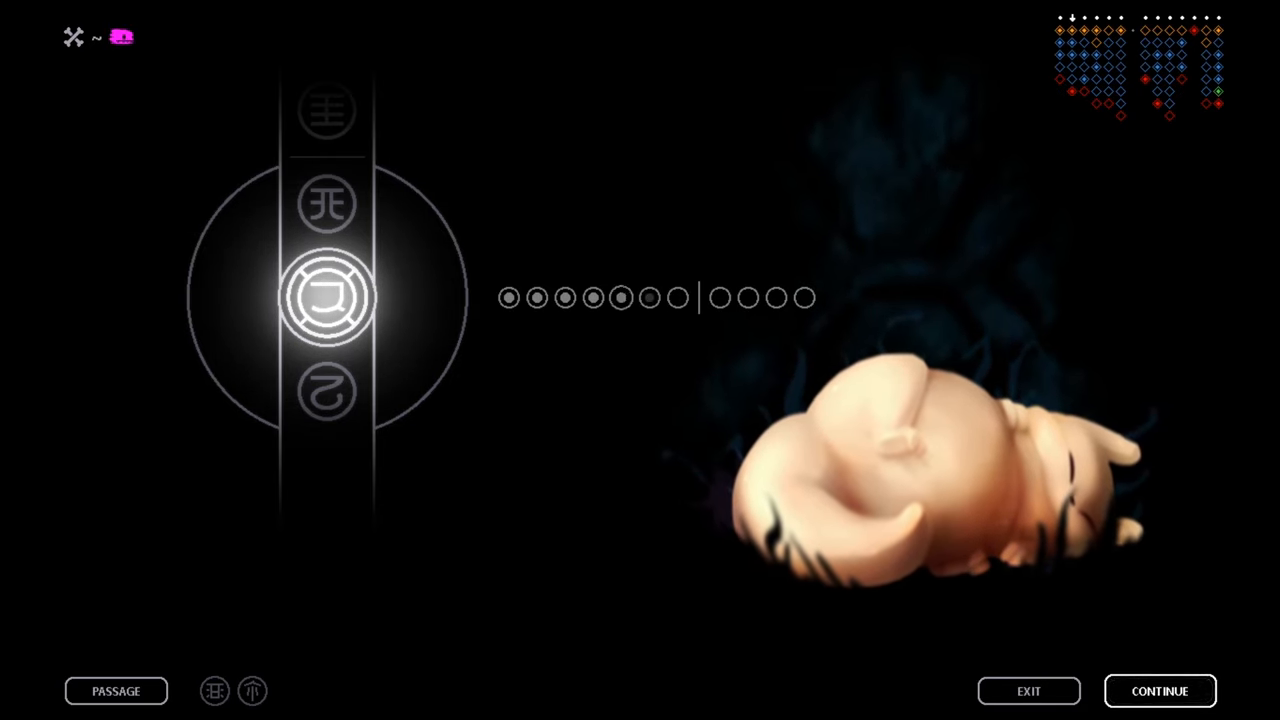
Continue past the sleep screen after karma rises one level
{"action": "left_click", "coordinate": [1159, 691]}
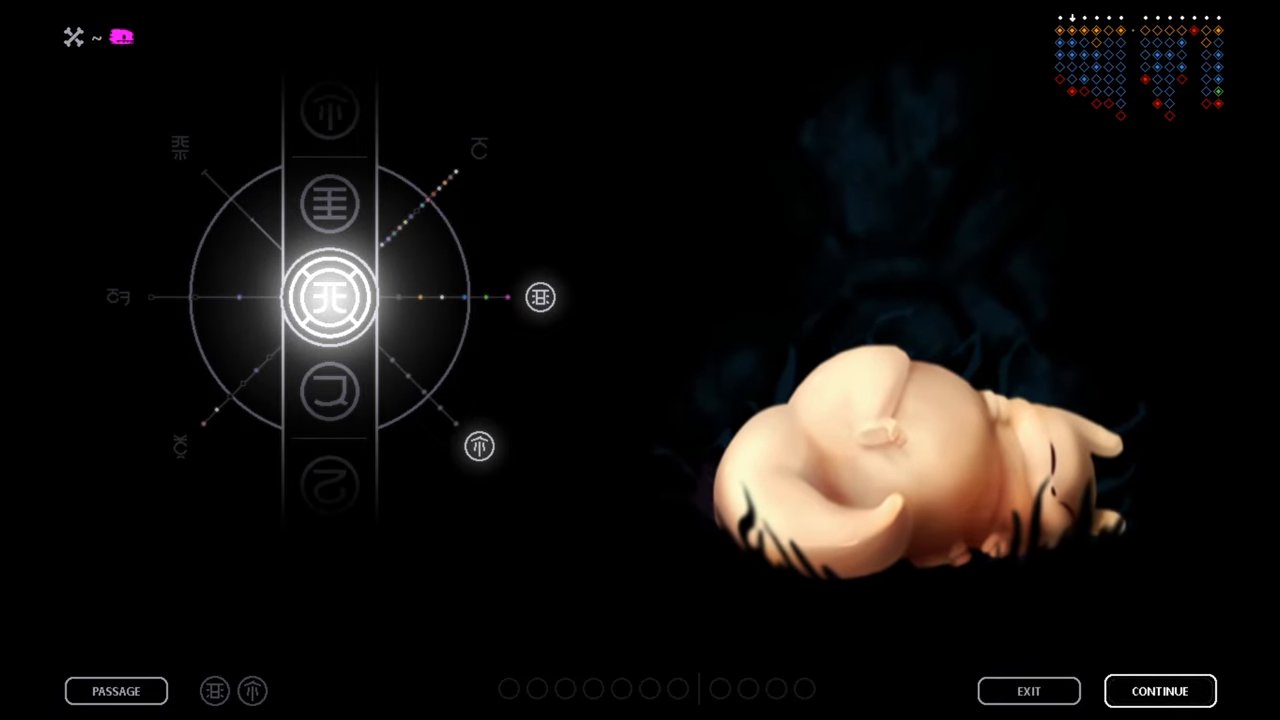
Start the new cycle, returning the slugcat to the pipe chamber with a spear
{"action": "left_click", "coordinate": [1159, 690]}
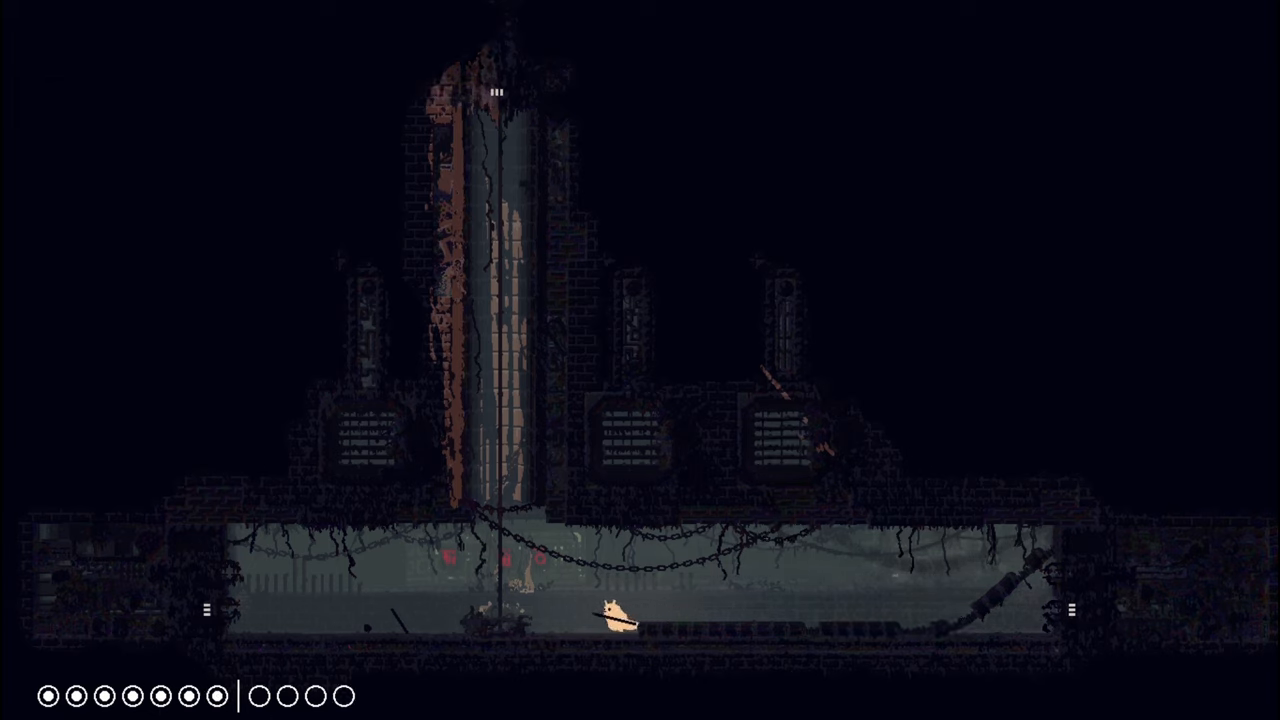
Walk the slugcat left across the pipe chamber floor
{"action": "key", "text": "Left"}
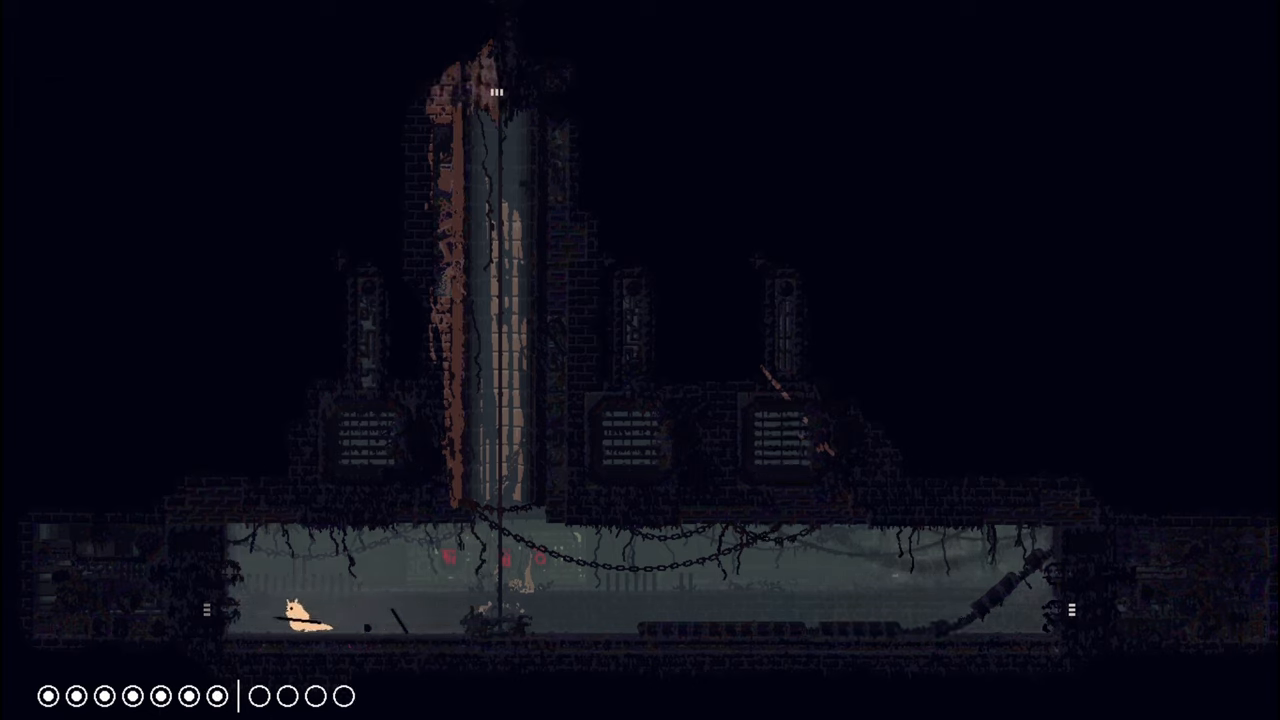
{"action": "key", "text": "right"}
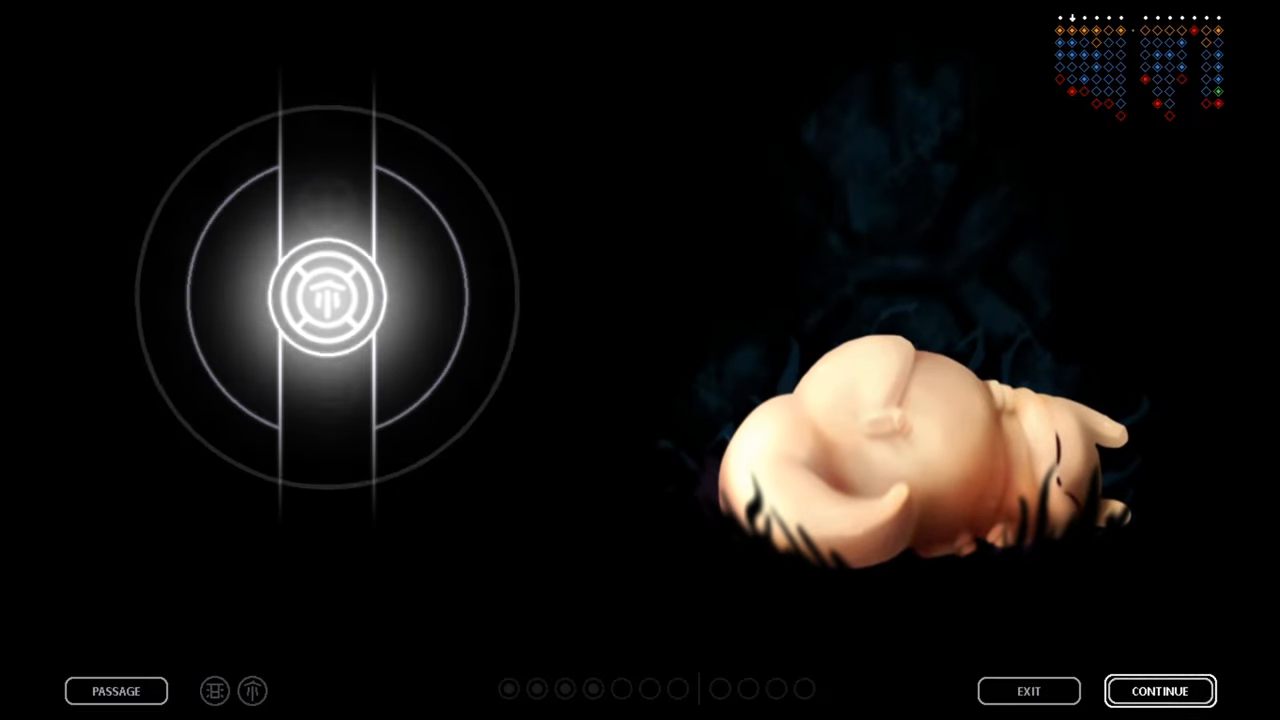
Advance through the karma screen and respawn in the pipe chamber
{"action": "left_click", "coordinate": [334, 297]}
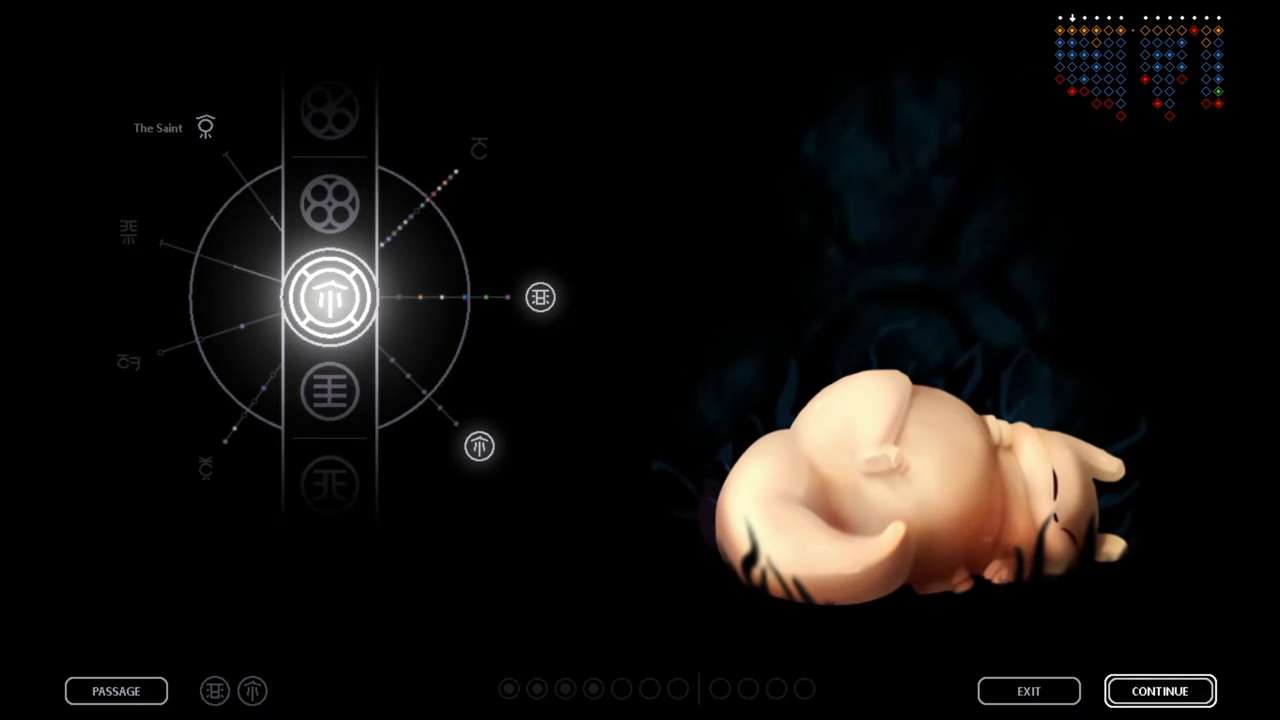
{"action": "left_click", "coordinate": [1159, 690]}
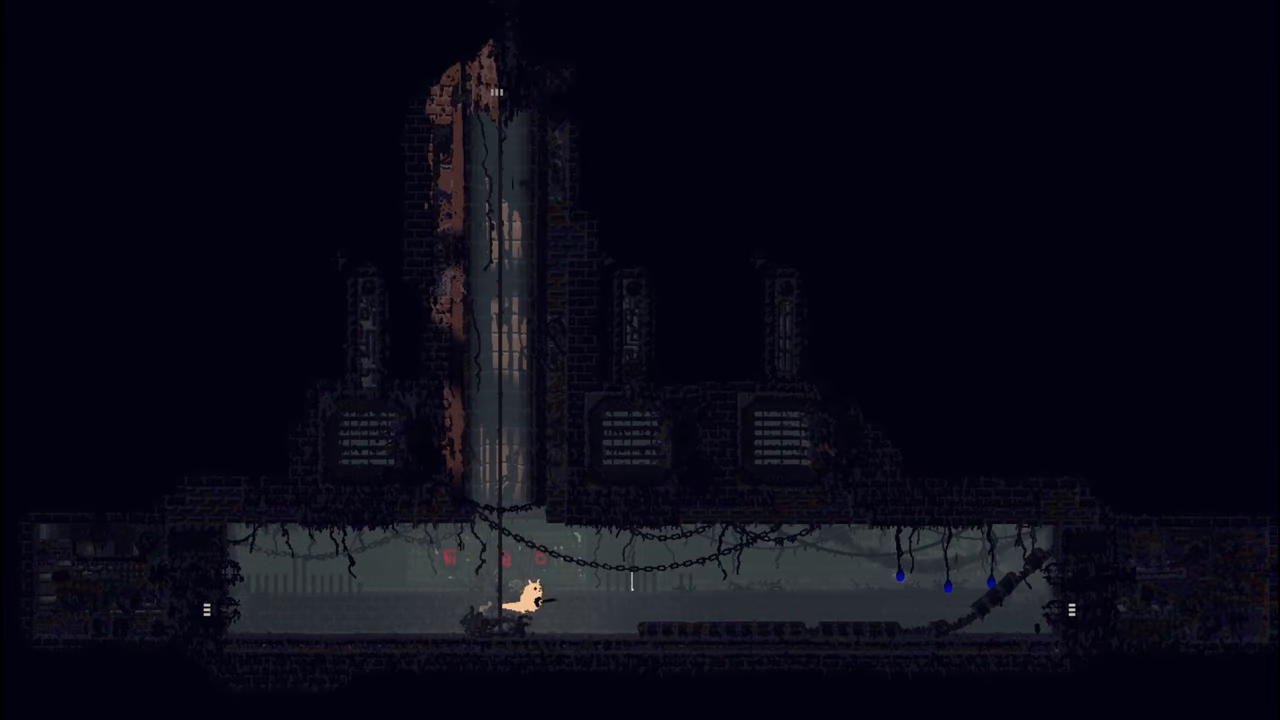
Run right across the chamber and climb up into the tall vertical pipe
{"action": "key", "text": "right"}
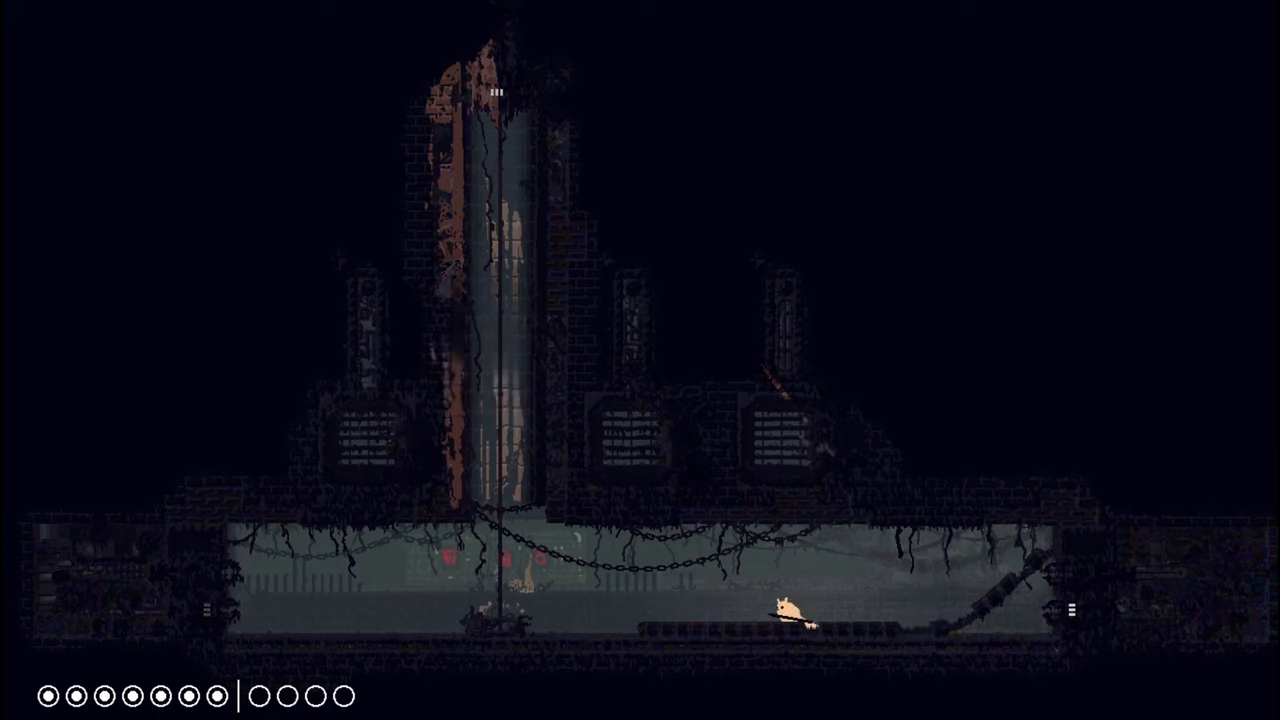
{"action": "key", "text": "left"}
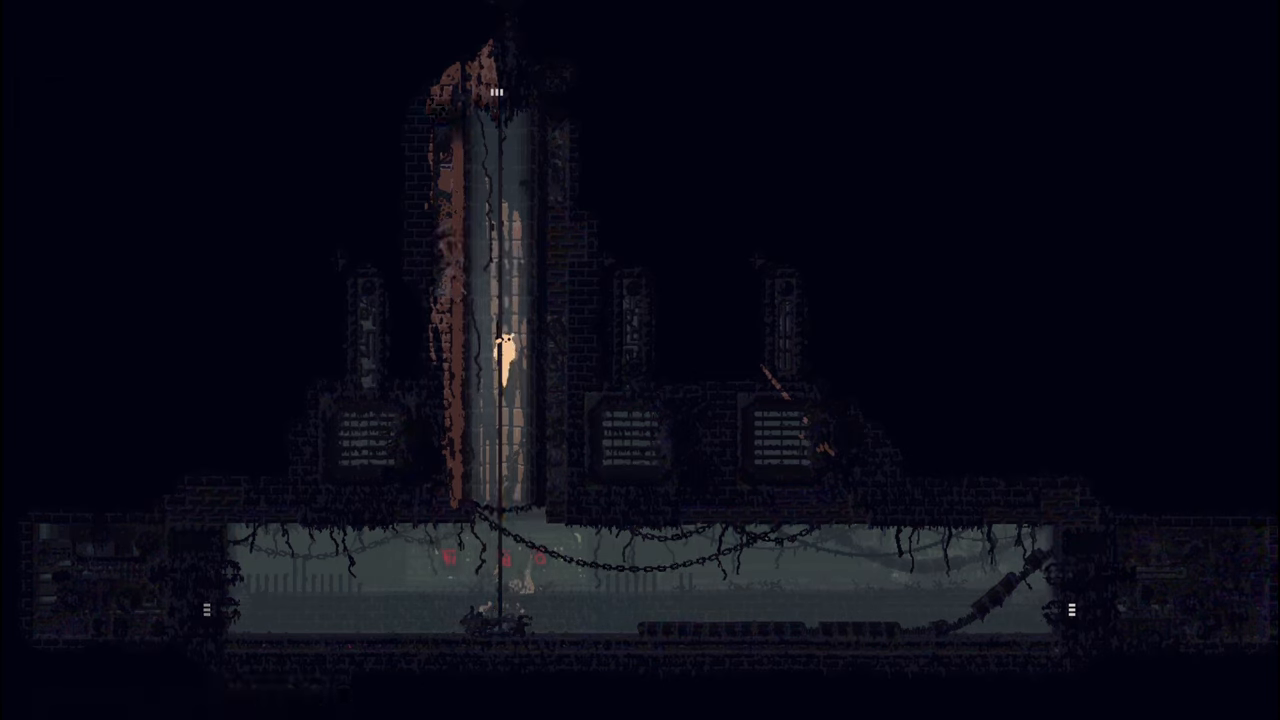
{"action": "key", "text": "up"}
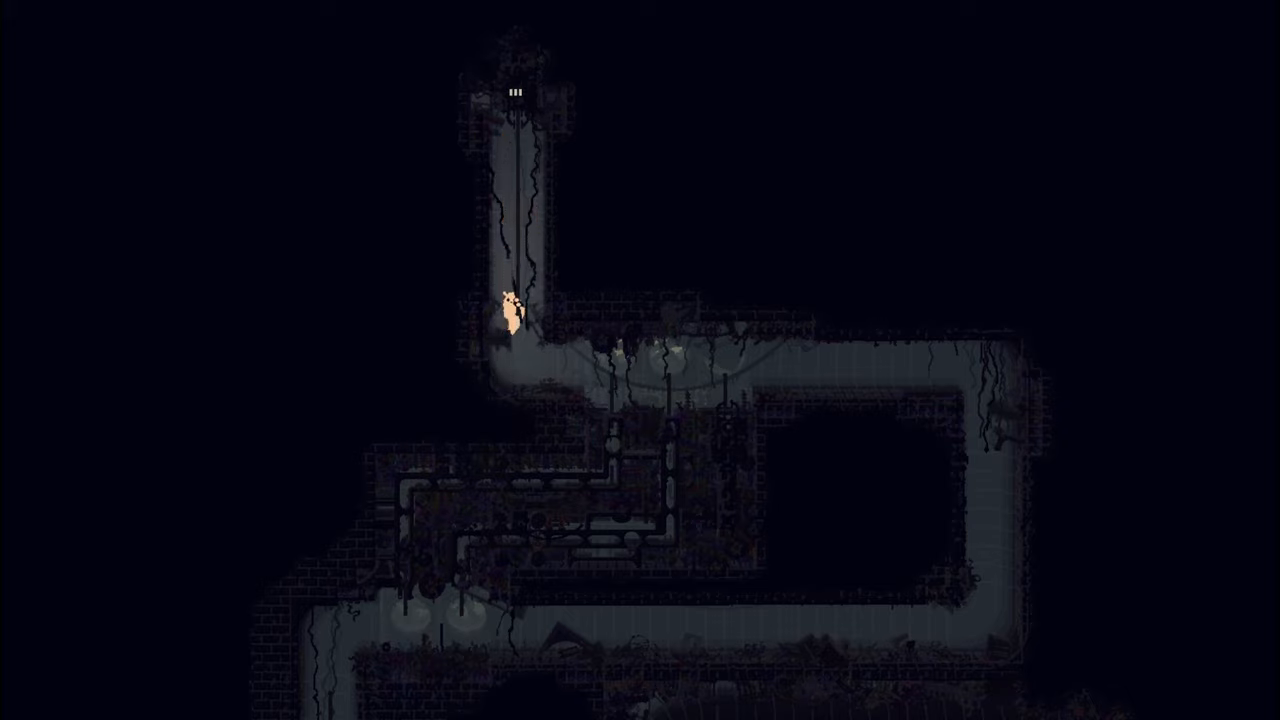
Move the slugcat right up into the lit bend of the pipe corridor
{"action": "key", "text": "right"}
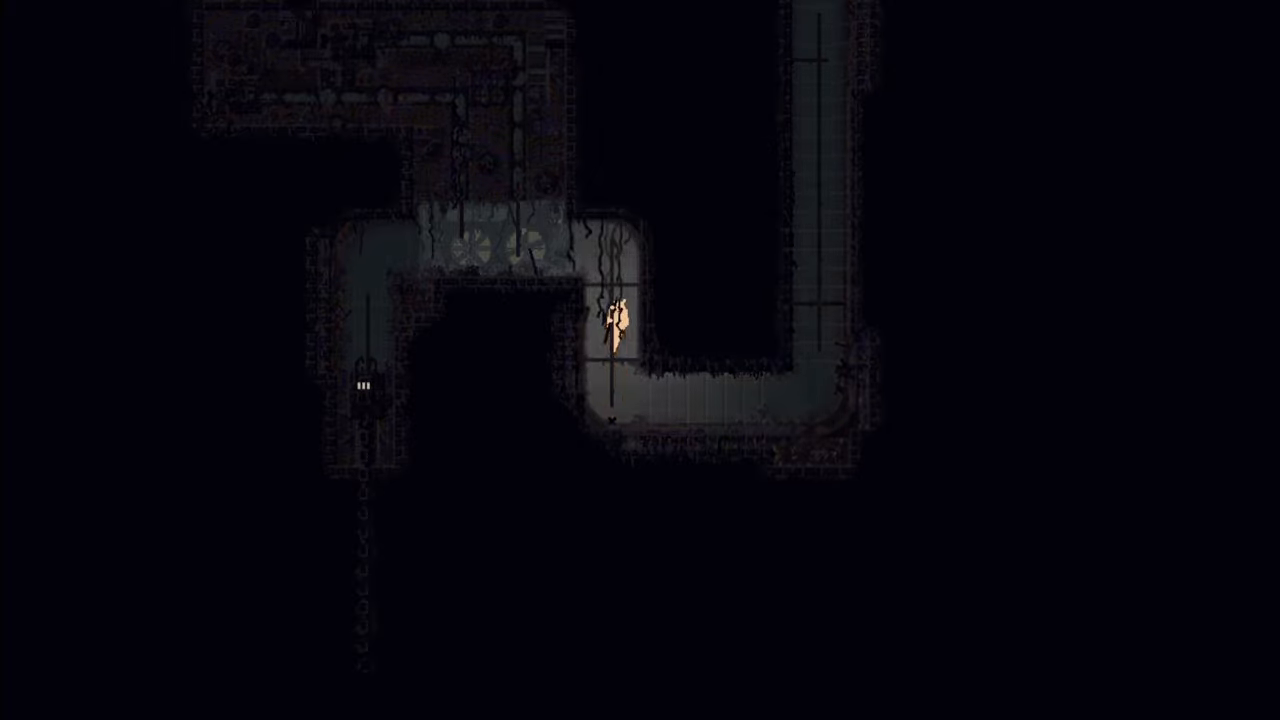
Steer the slugcat out of the dim pipe room into the next tunnel
{"action": "key", "text": "Left"}
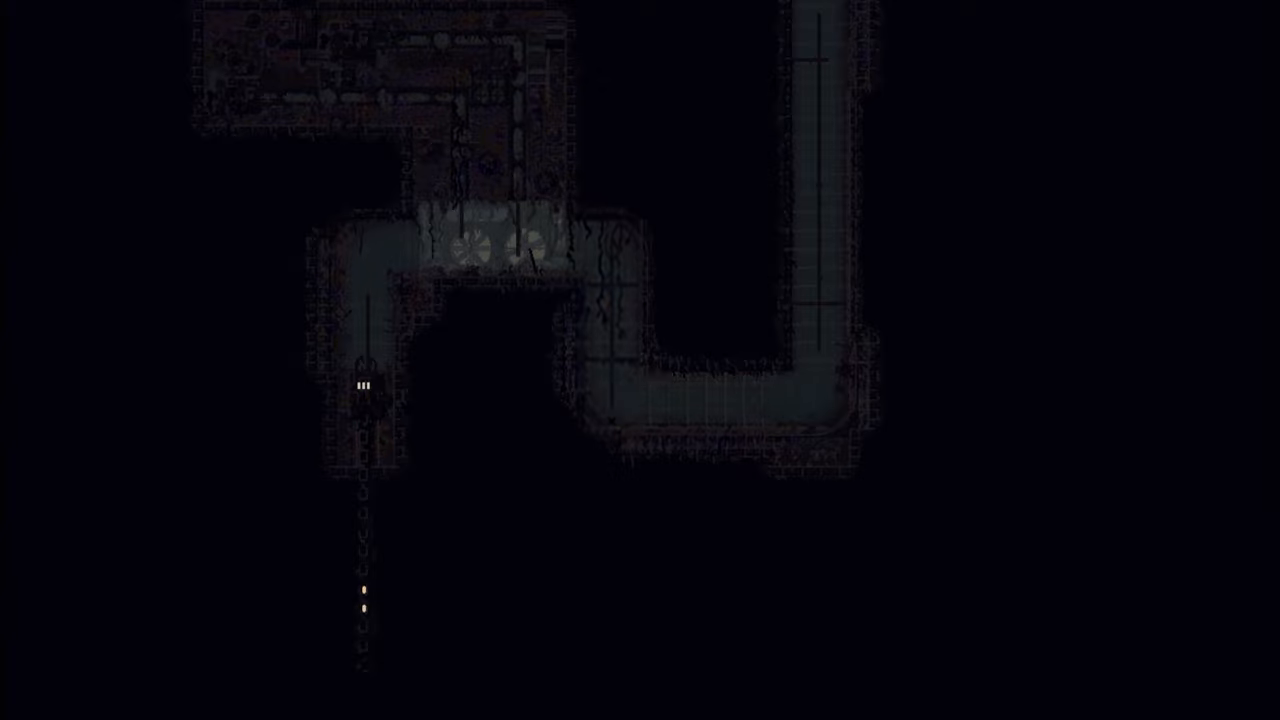
{"action": "key", "text": "right"}
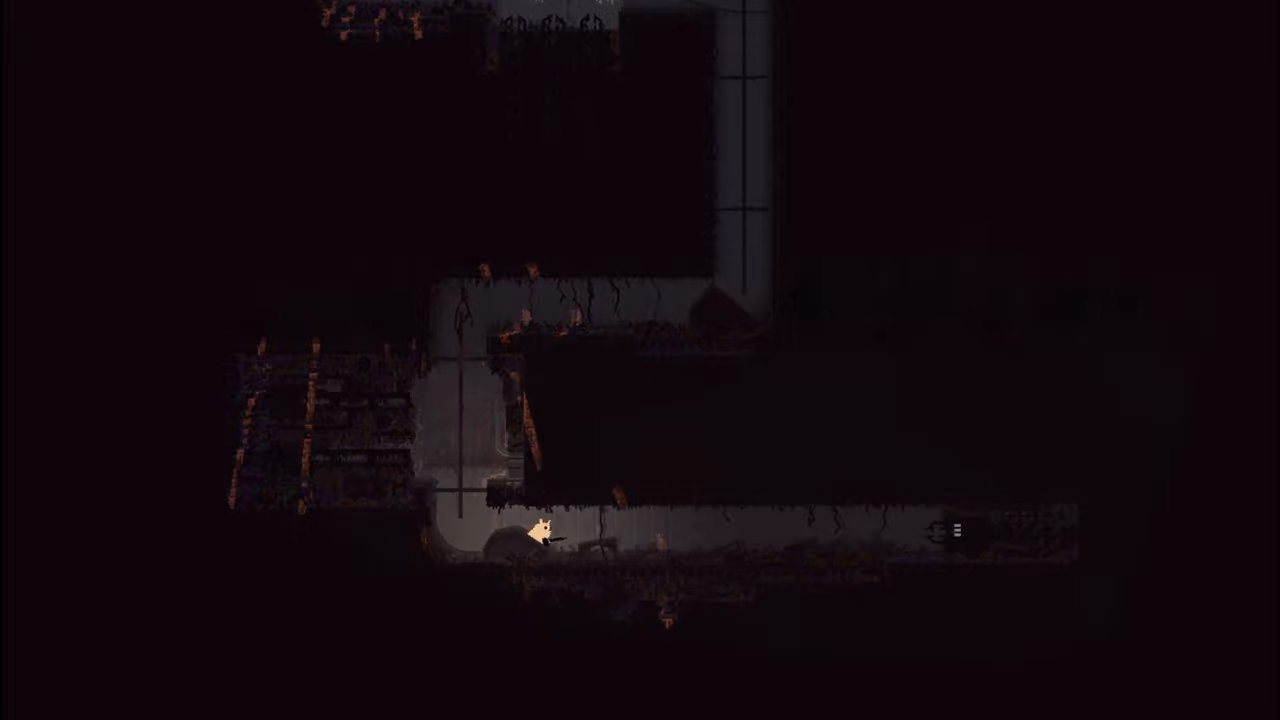
{"action": "key", "text": "Right"}
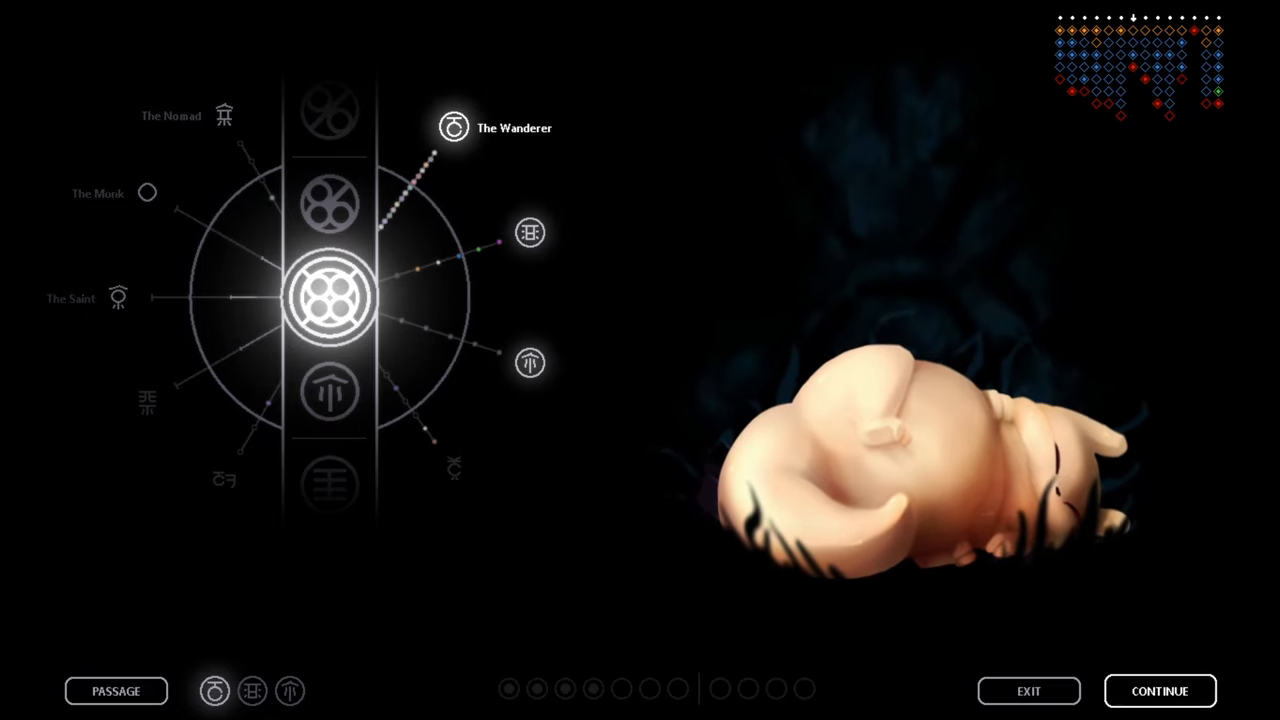
Leave the karma screen after reviewing The Wanderer passage progress
{"action": "left_click", "coordinate": [1159, 690]}
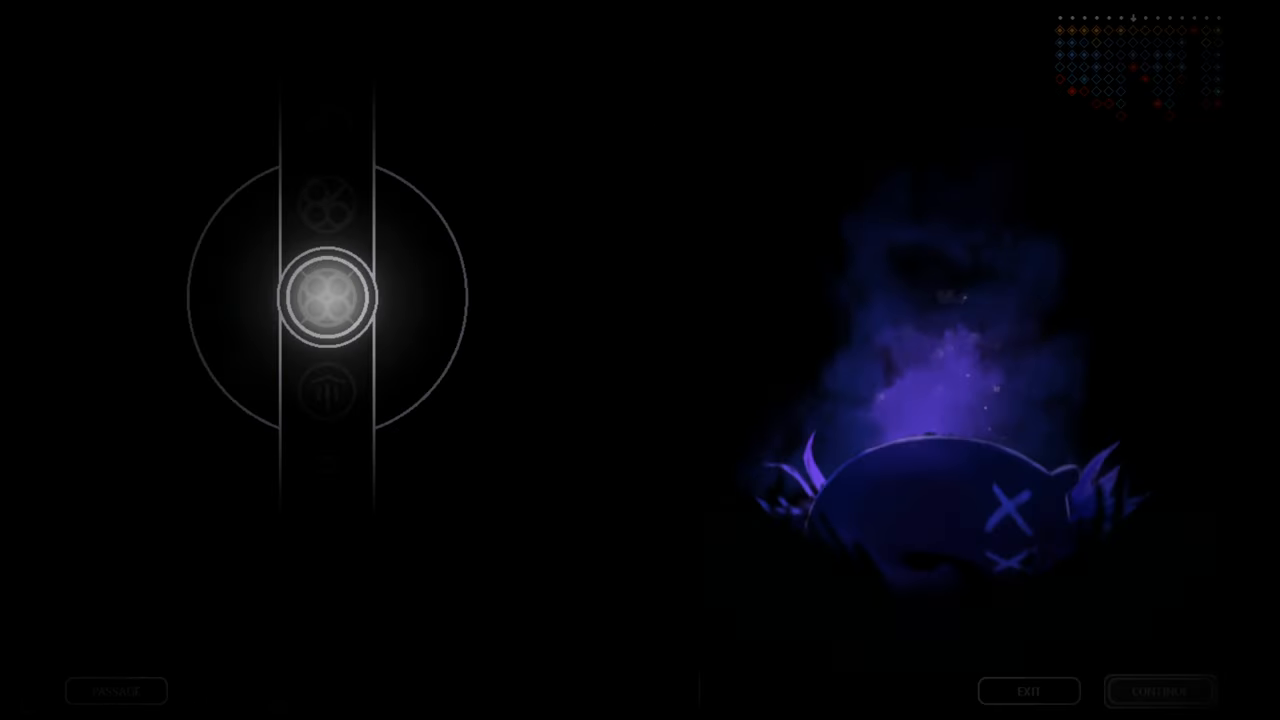
{"action": "left_click", "coordinate": [1157, 691]}
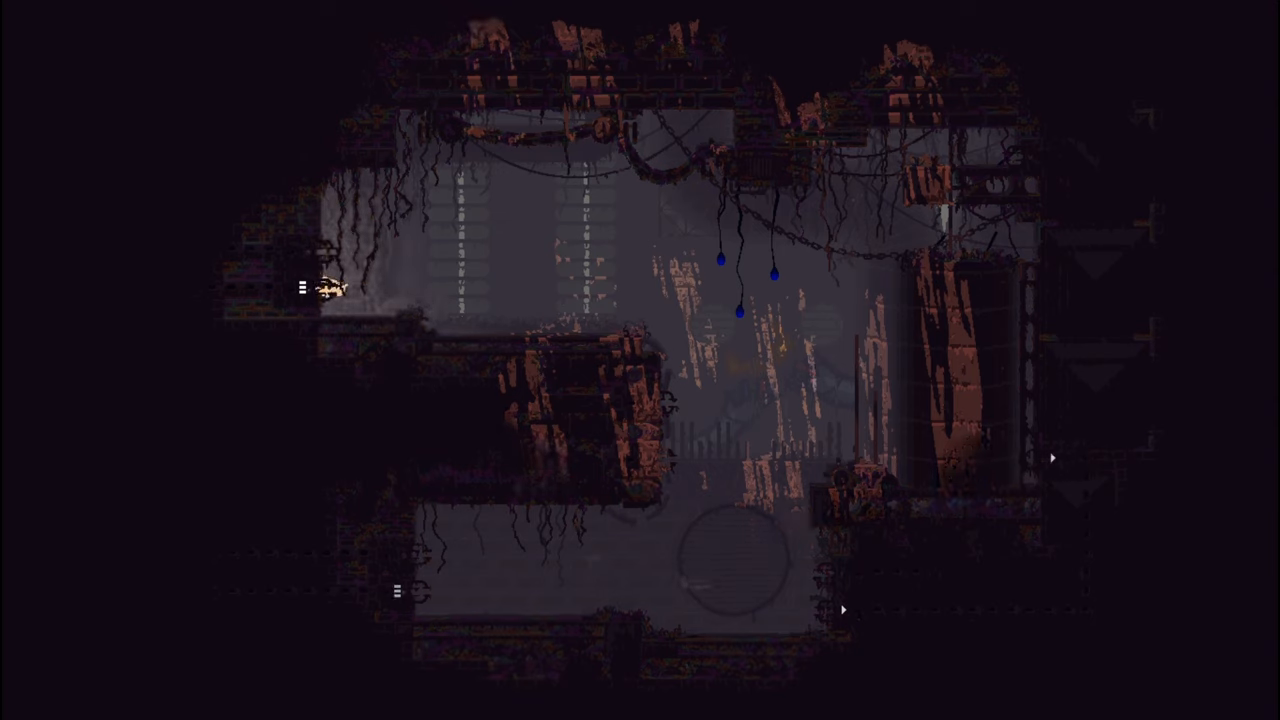
Walk the slugcat along the bottom floor to the round grate under the last blue fruit
{"action": "key", "text": "right"}
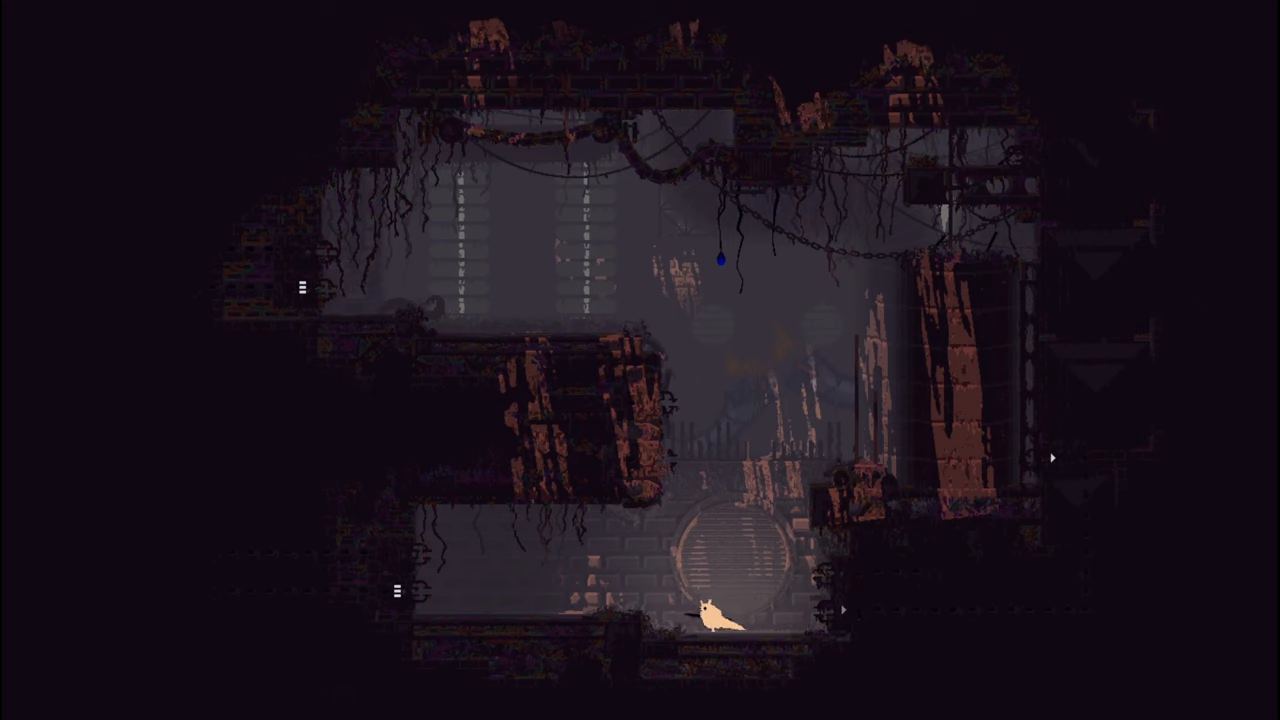
{"action": "key", "text": "Left"}
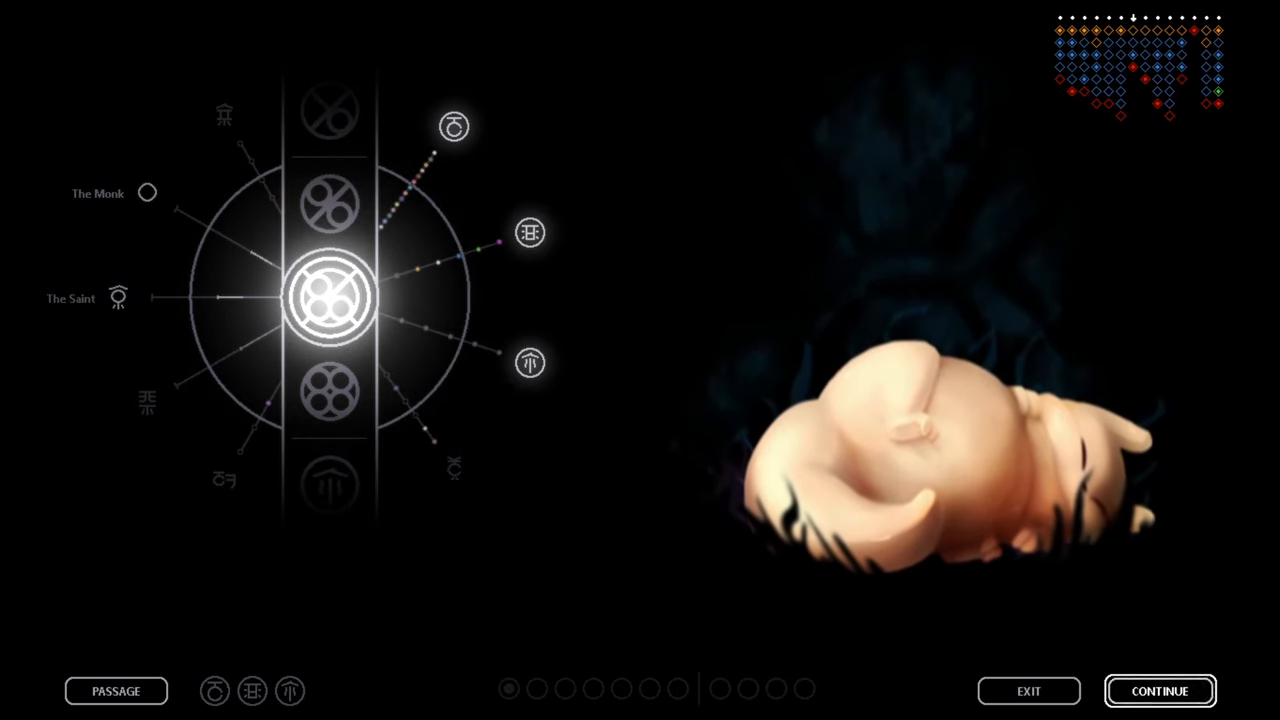
Acknowledge the karma screen after the cycle ends with the slugcat asleep
{"action": "left_click", "coordinate": [1159, 690]}
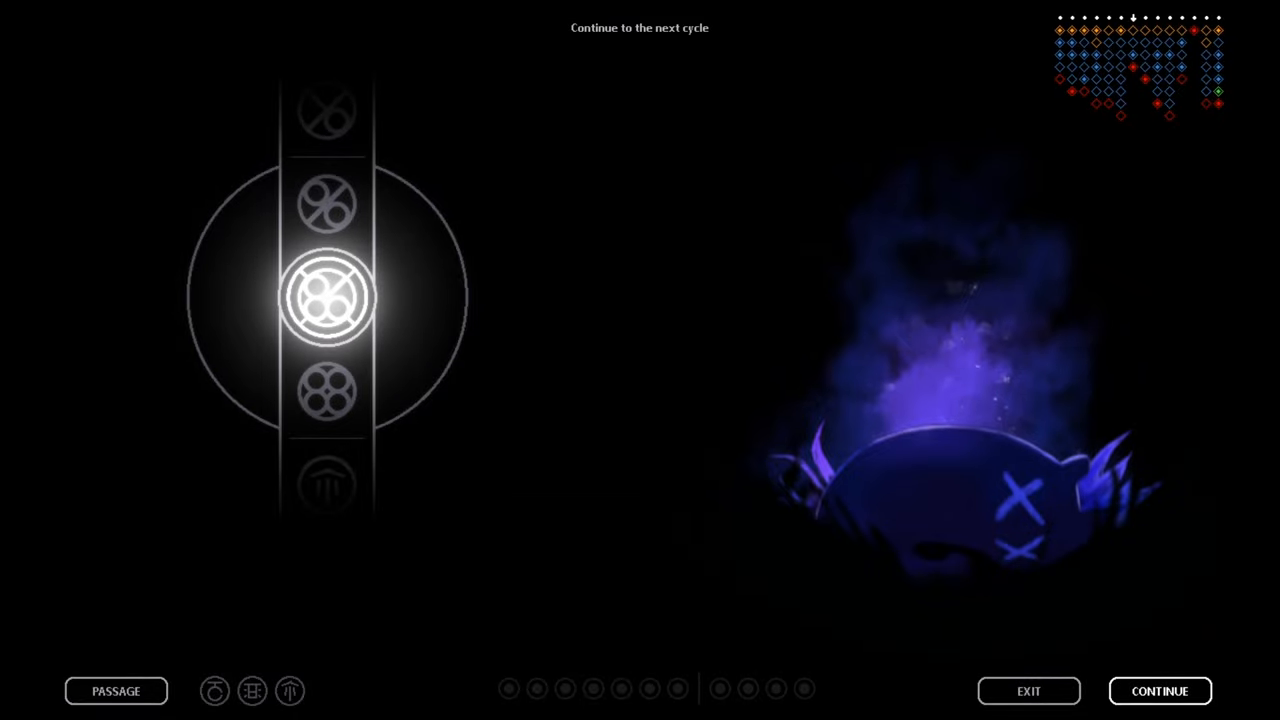
Continue to the next cycle, respawning in the Pipeyard pipe shaft
{"action": "left_click", "coordinate": [1159, 690]}
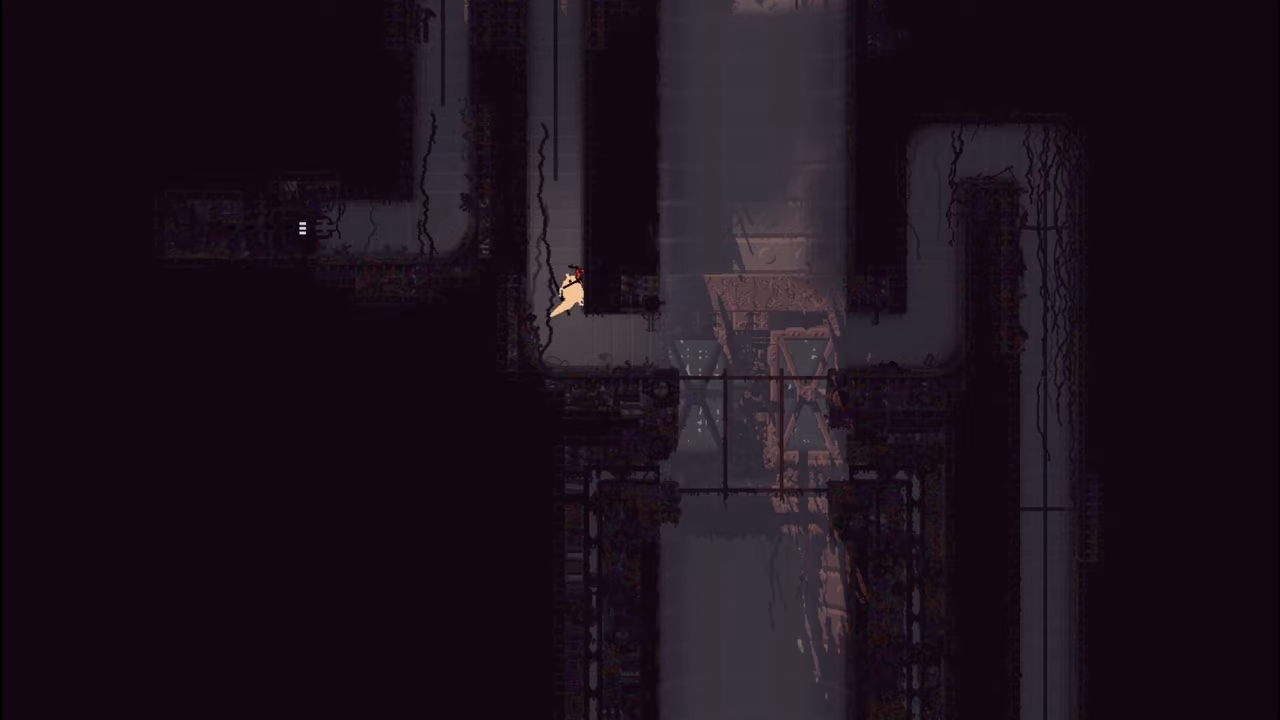
Climb the slugcat higher up the pole in the vertical pipe shaft
{"action": "key", "text": "up"}
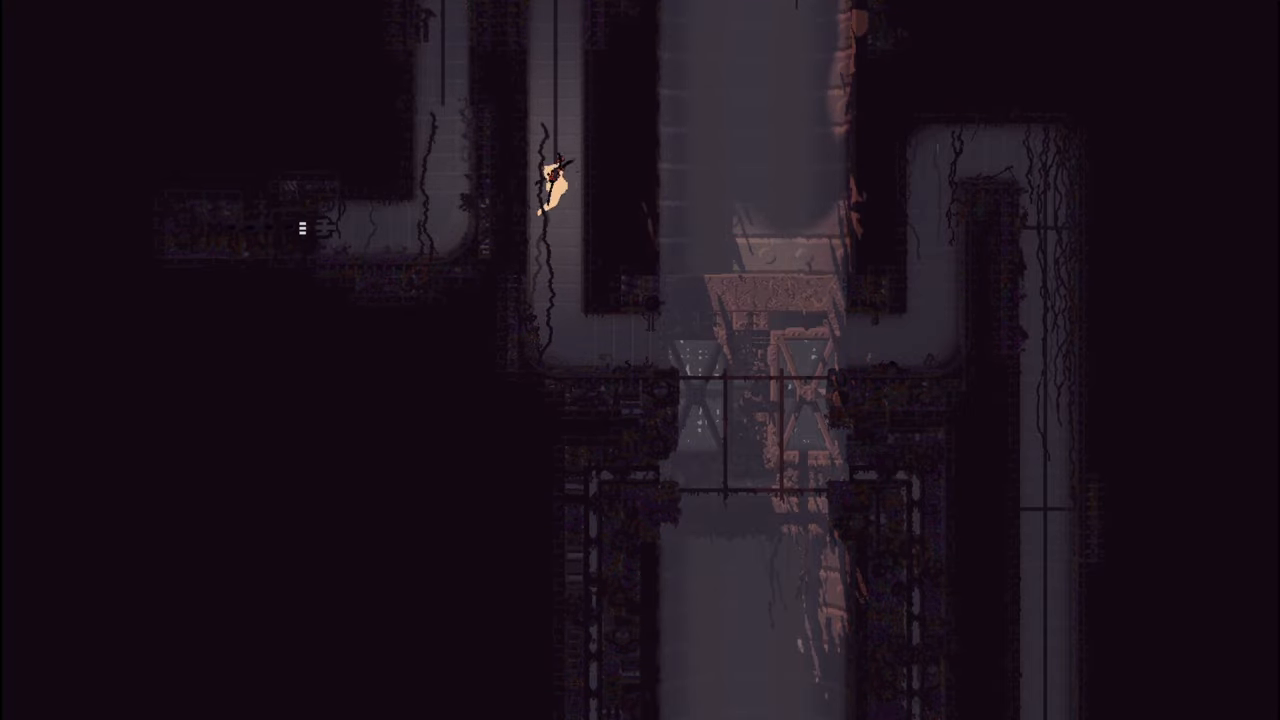
{"action": "key", "text": "up"}
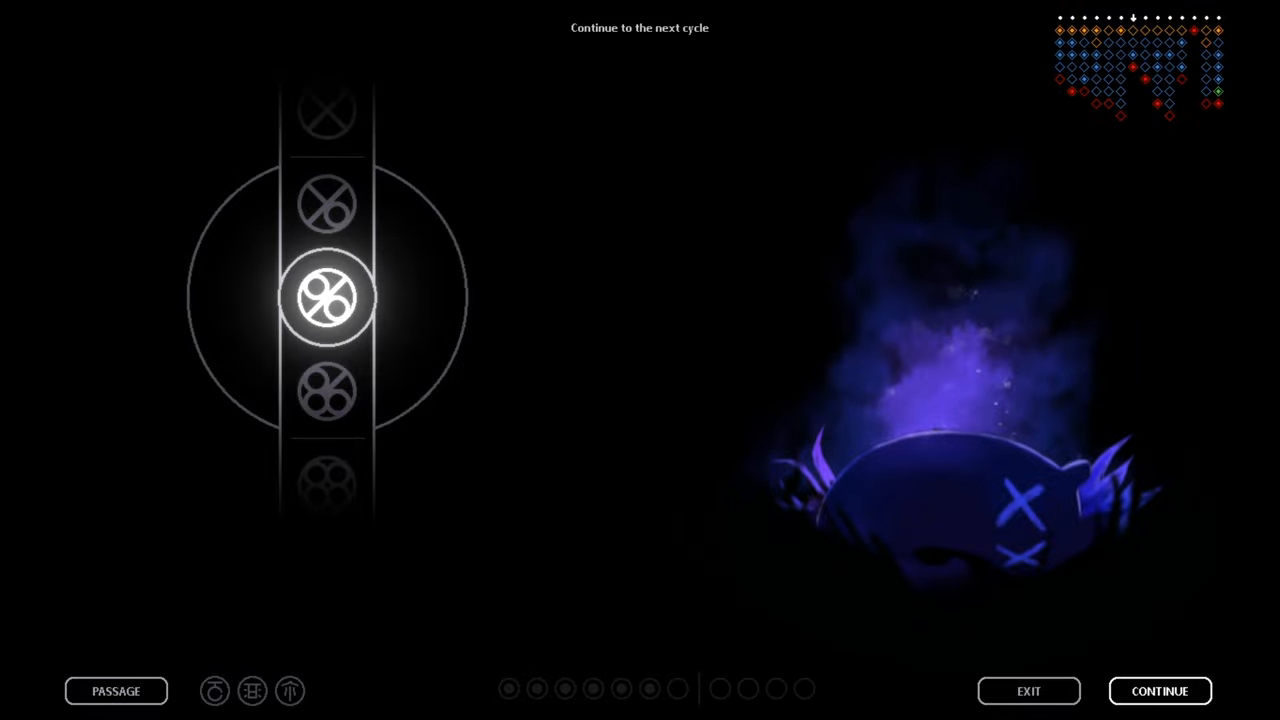
Continue into a new cycle and pause once the slugcat respawns in the shelter
{"action": "left_click", "coordinate": [1159, 690]}
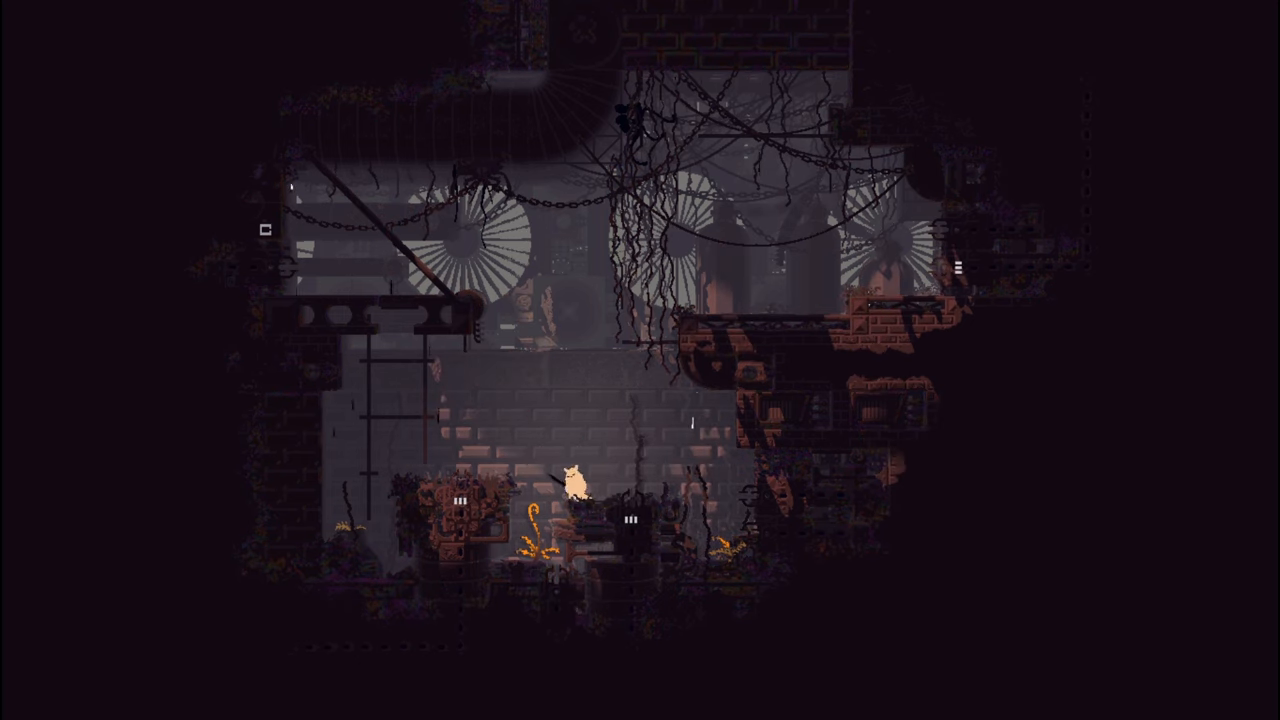
{"action": "key", "text": "Left"}
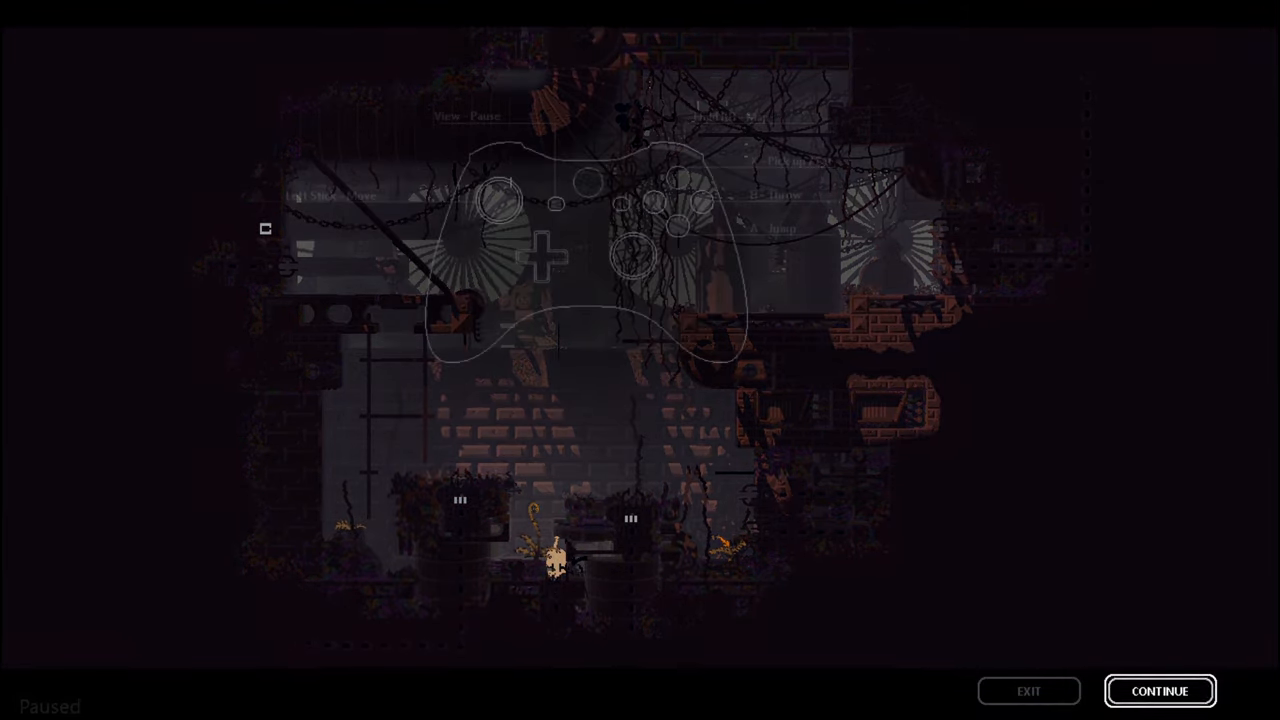
{"action": "left_click", "coordinate": [1159, 691]}
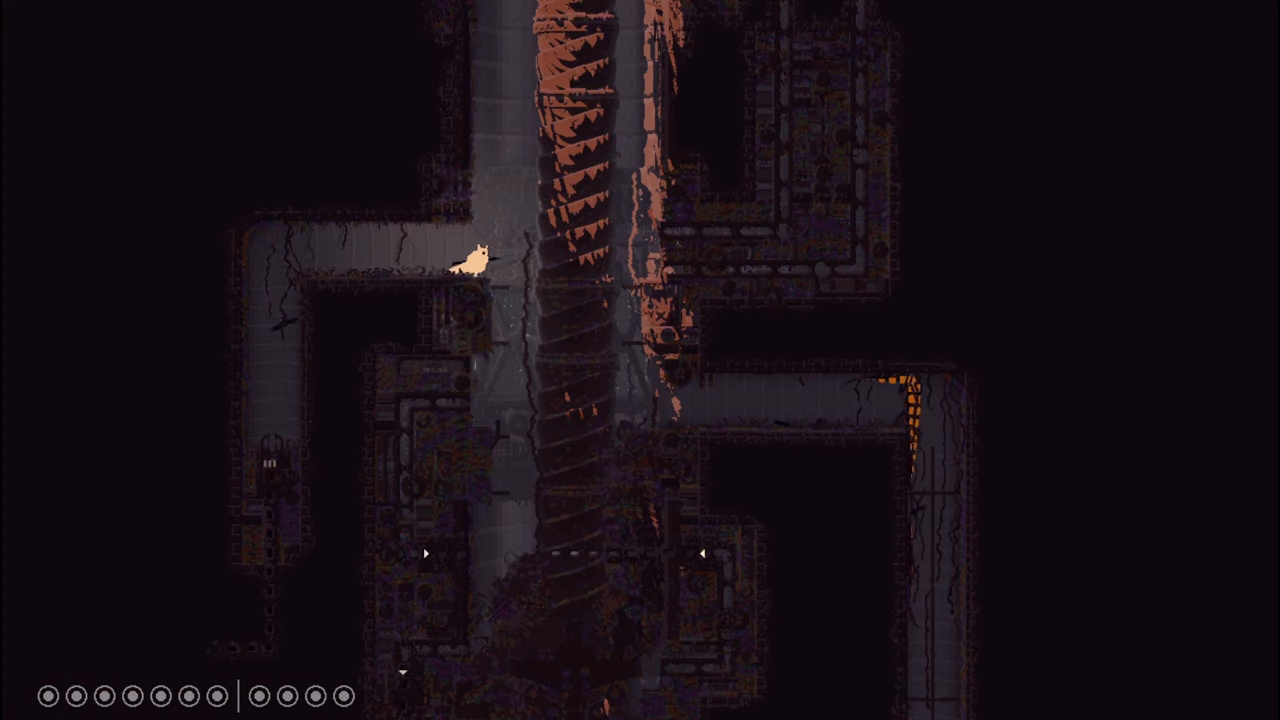
Guide the slugcat through the pipe corridors to the junction beside the tall column
{"action": "key", "text": "up"}
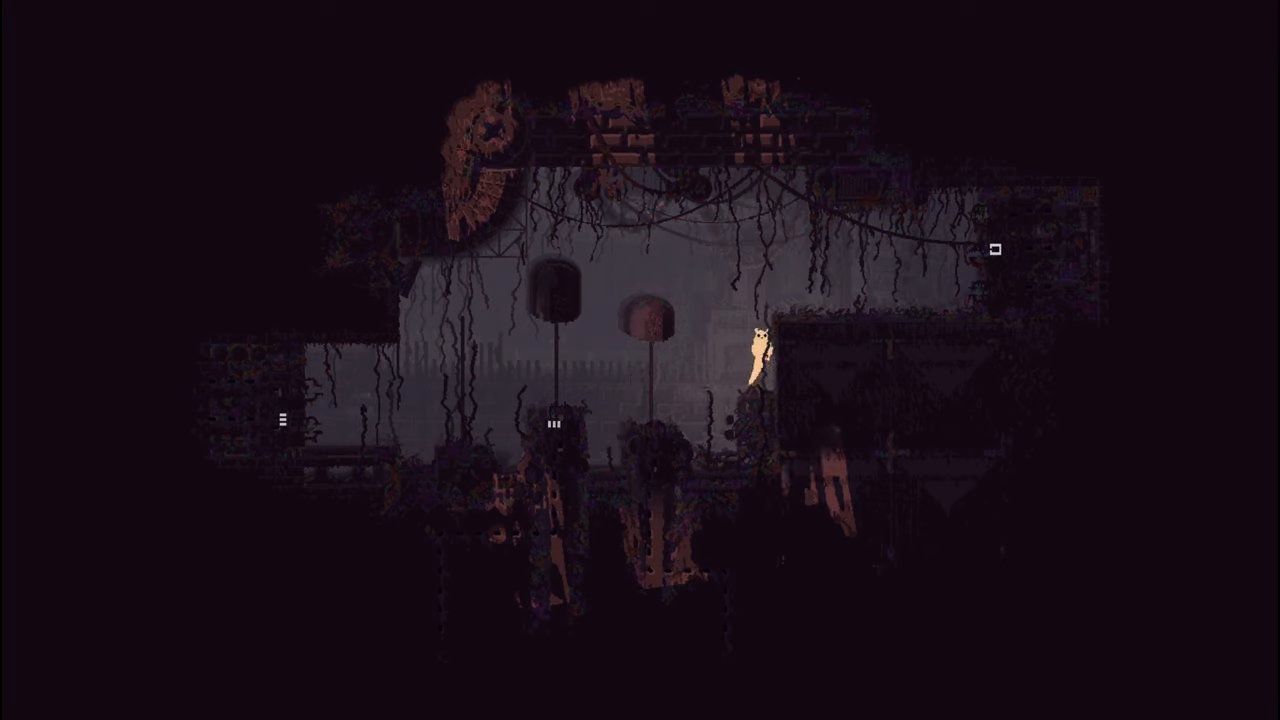
Move the slugcat right onto the ledge in the vine-draped chamber
{"action": "key", "text": "Right"}
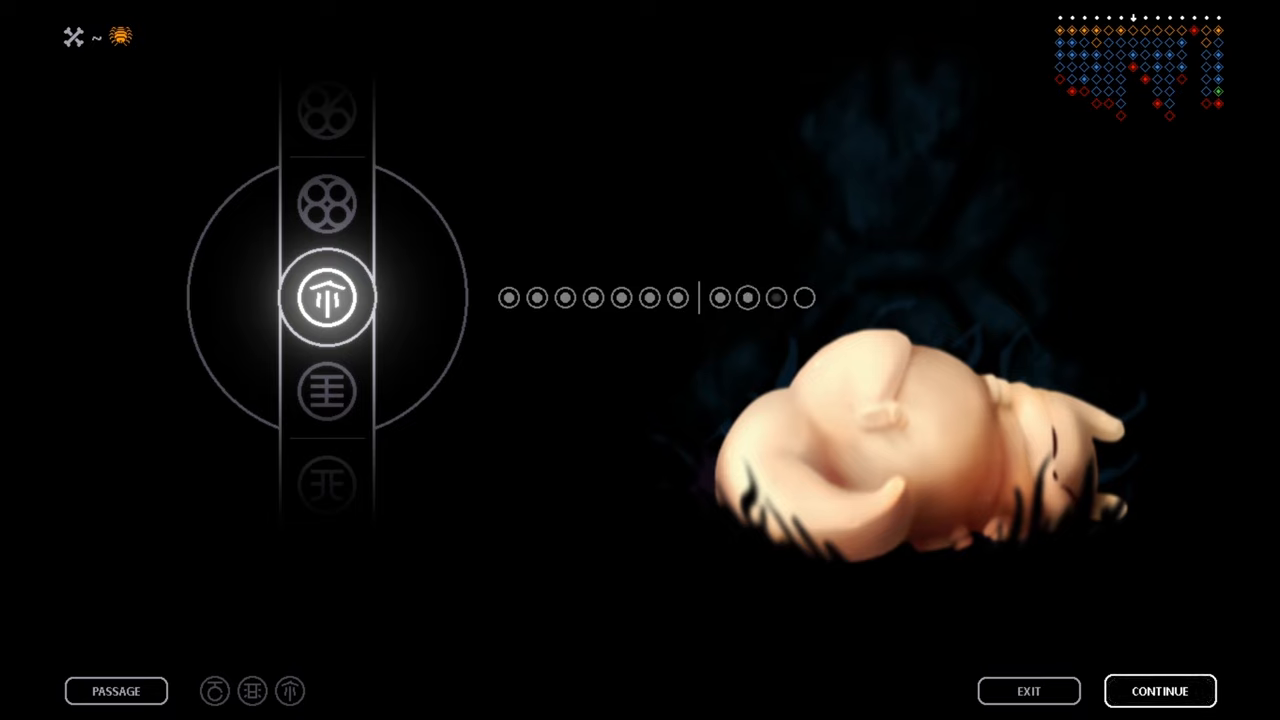
Advance the karma screen so the wheel turns to the four-circle symbol
{"action": "left_click", "coordinate": [1159, 691]}
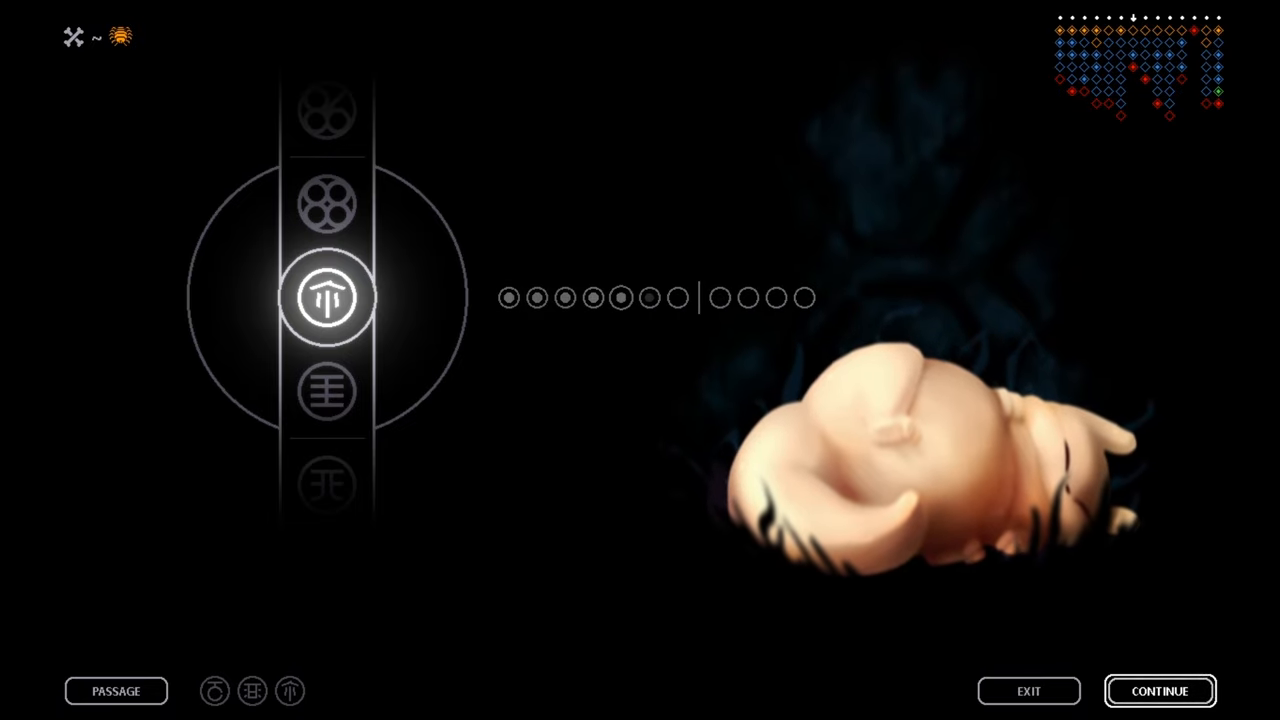
{"action": "left_click", "coordinate": [327, 297]}
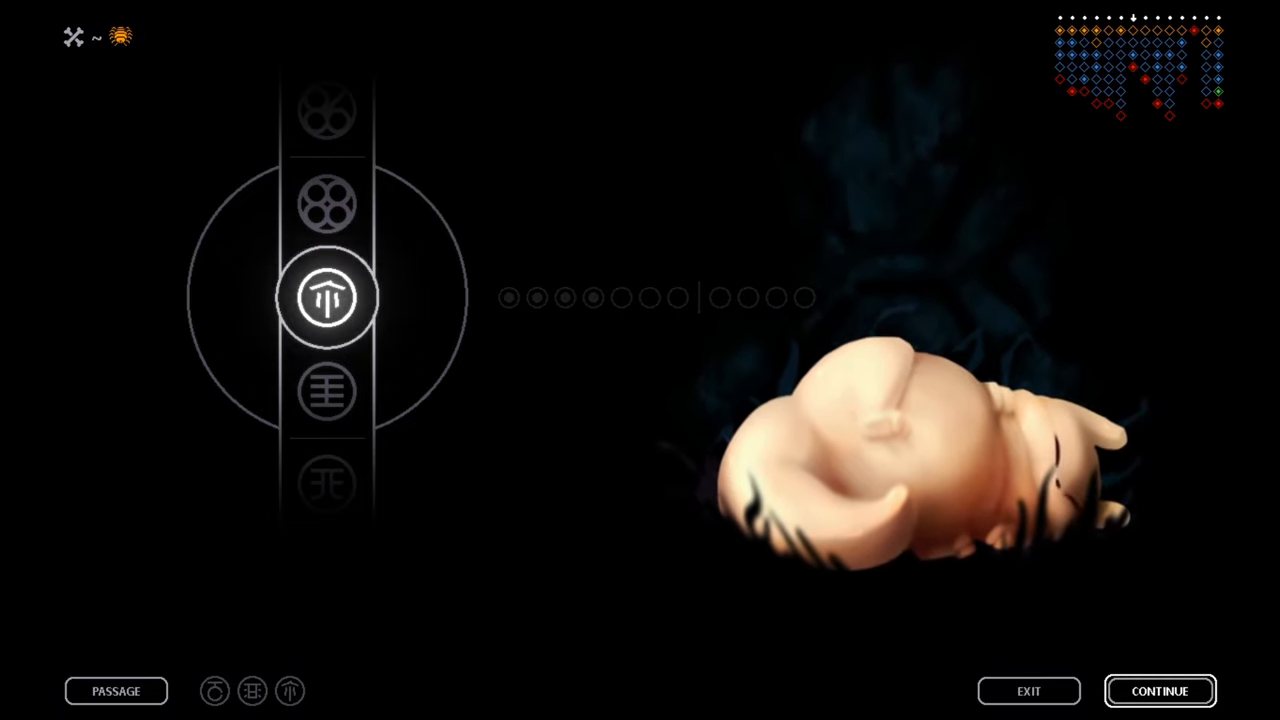
{"action": "scroll", "scroll_direction": "down", "scroll_amount": 3}
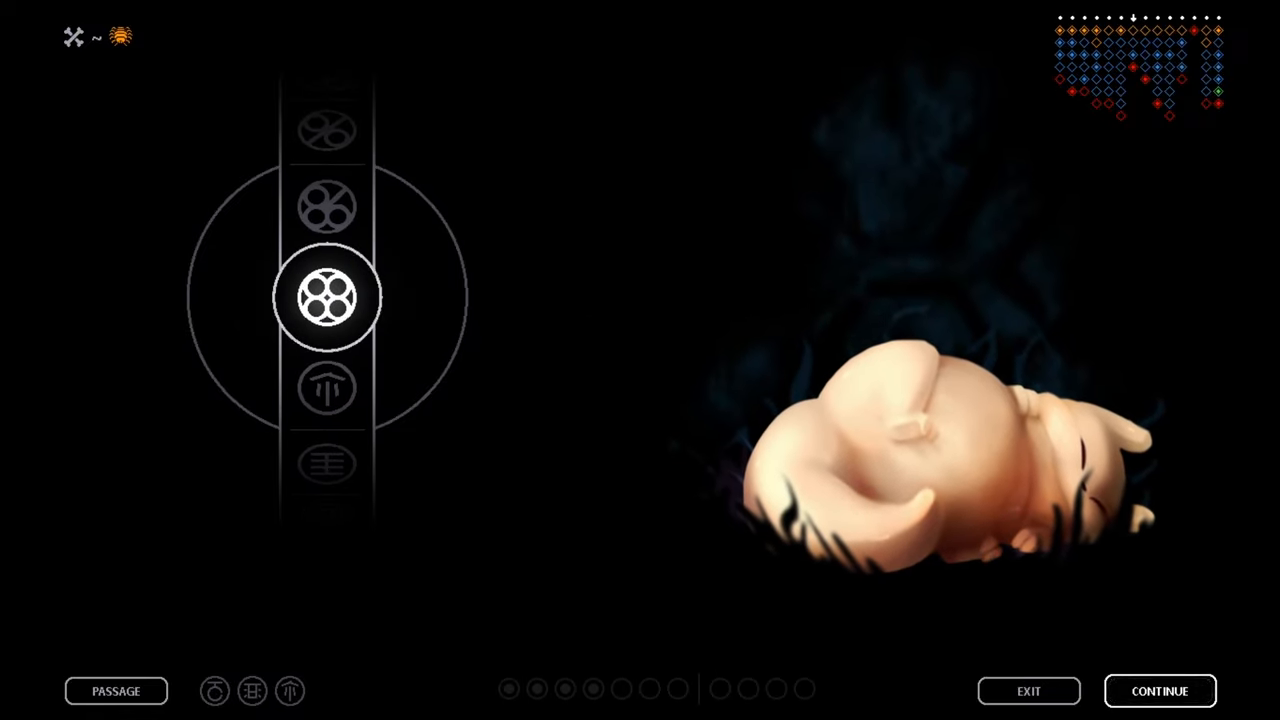